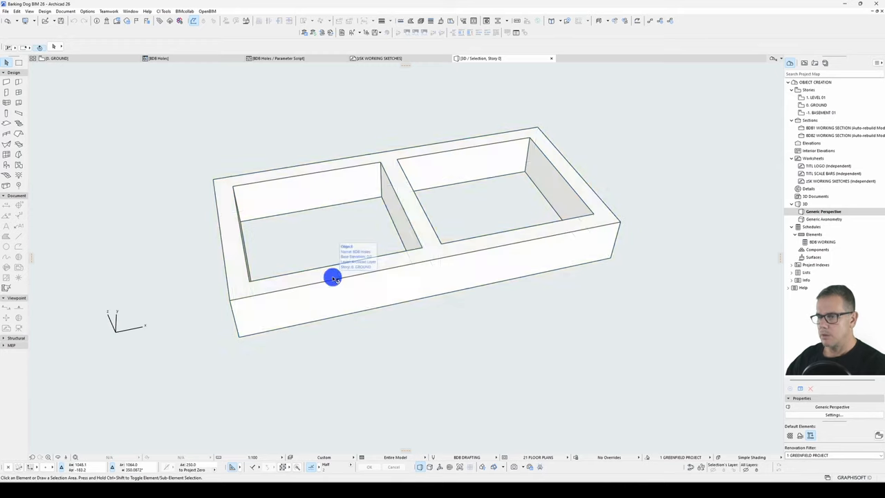
Set the BDB Holes object to more holes, a greater height and a metal building material.
{"action": "double_click", "coordinate": [333, 277]}
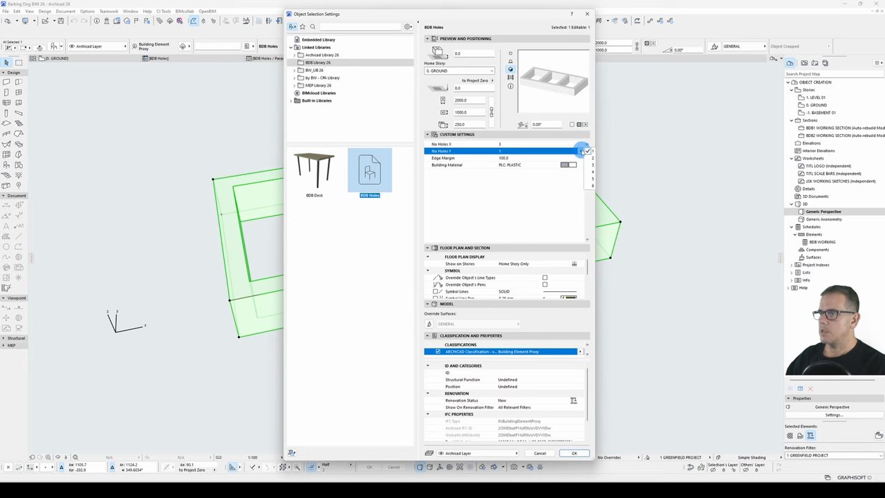
{"action": "left_click", "coordinate": [573, 453]}
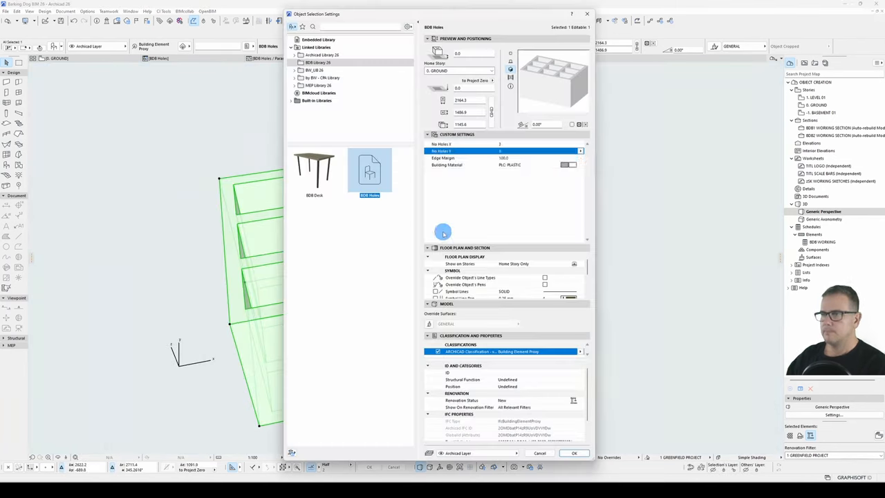
{"action": "left_click", "coordinate": [573, 453]}
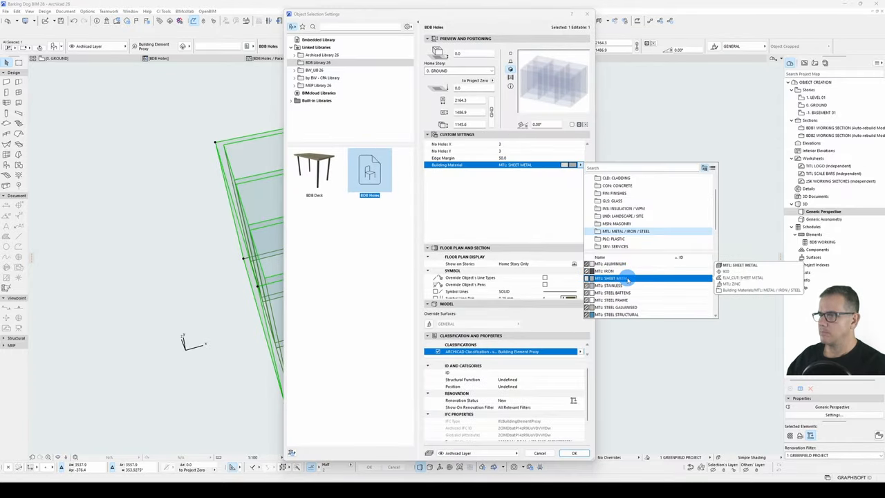
{"action": "left_click", "coordinate": [574, 456]}
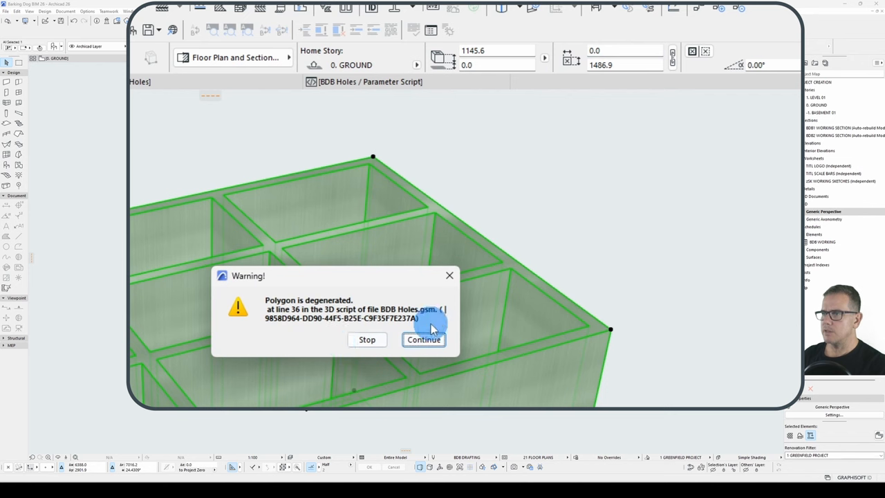
Continue past both 'Polygon is degenerated' warnings so the 3D view updates.
{"action": "left_click", "coordinate": [423, 338]}
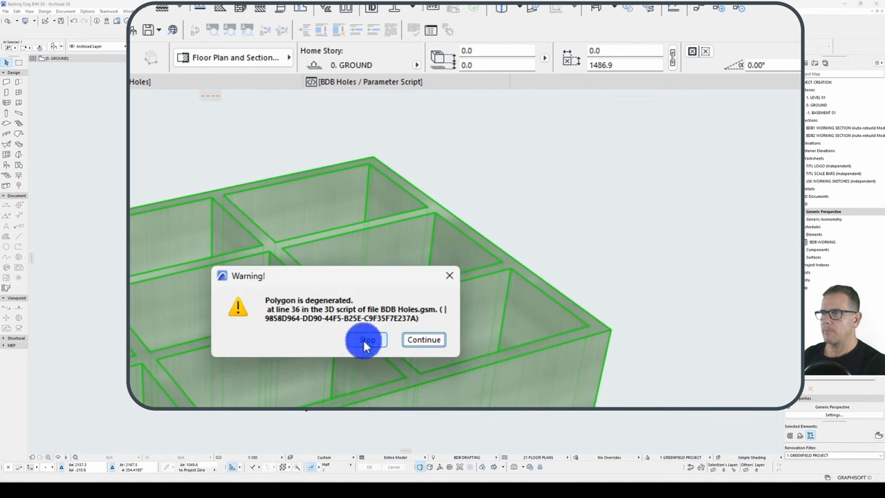
{"action": "left_click", "coordinate": [366, 340]}
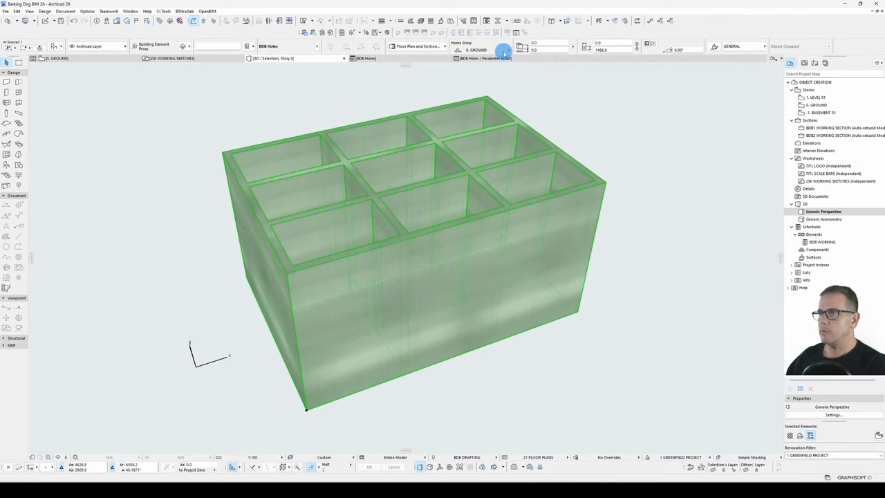
Bound edge_margin with VALUES ... RANGE (0, MIN(A/(no_holes_X+1), B/(no_holes_Y+1))).
{"action": "left_click", "coordinate": [504, 58]}
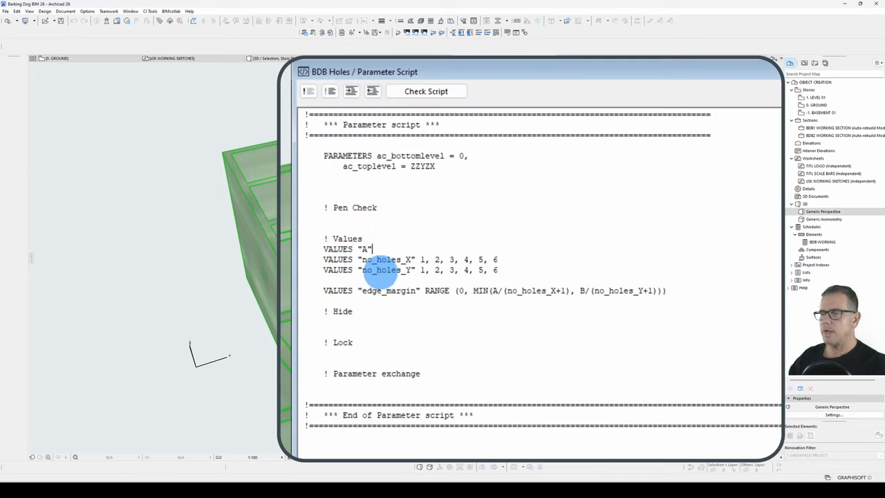
{"action": "type", "text": "RANGE (0,"}
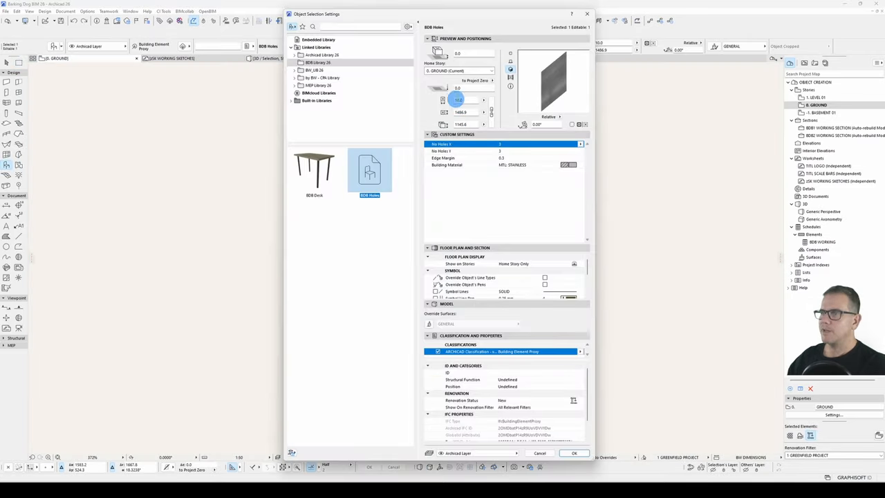
Apply the changed hole settings and review the thin slab in 3D.
{"action": "left_click", "coordinate": [574, 454]}
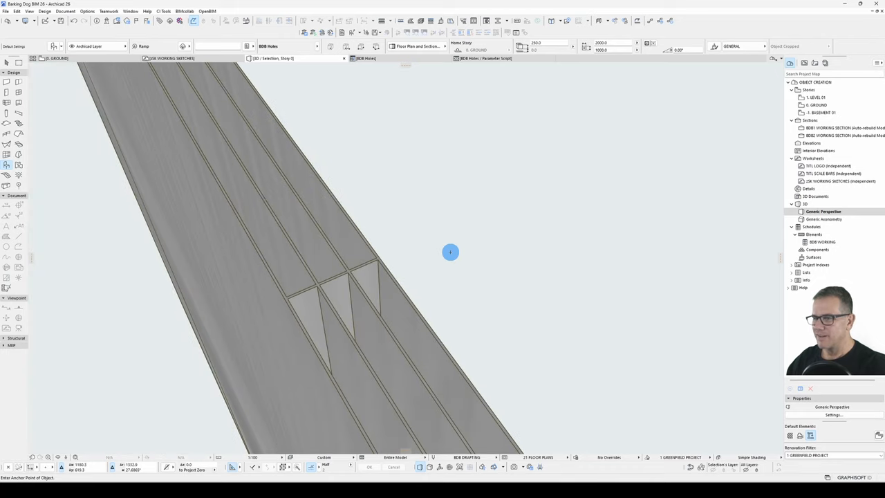
{"action": "mouse_move", "coordinate": [443, 254]}
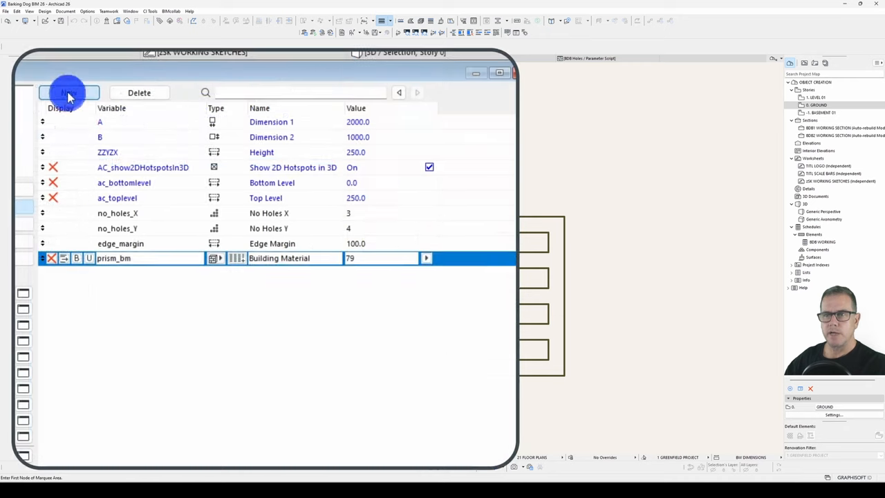
Add 2D and 3D Representation title parameters and new pen/fill parameters under the 2D group.
{"action": "left_click", "coordinate": [69, 92]}
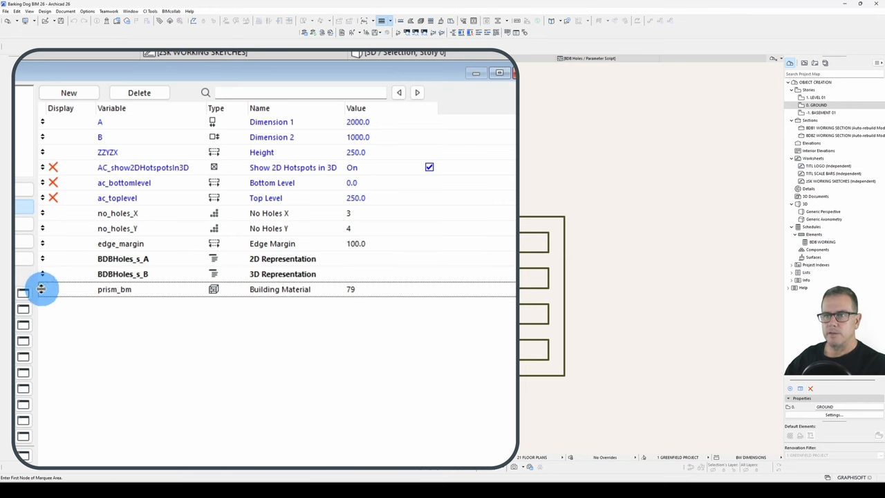
{"action": "left_click", "coordinate": [113, 289]}
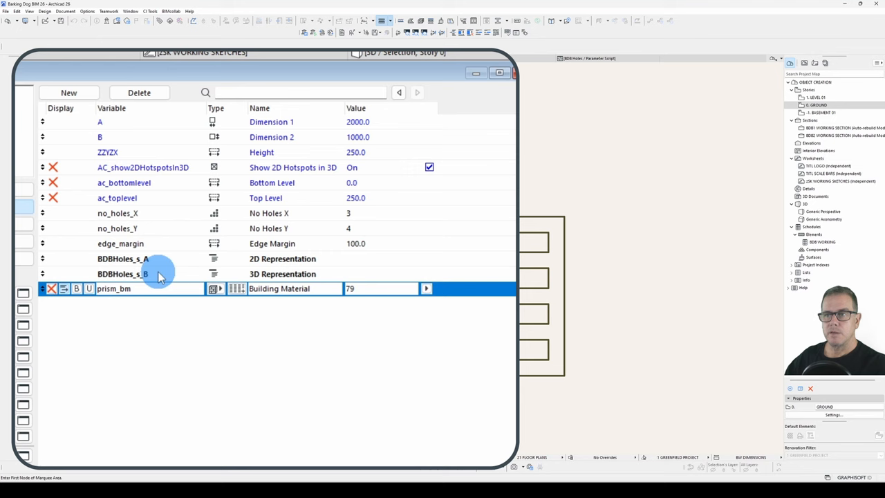
{"action": "left_click", "coordinate": [122, 259]}
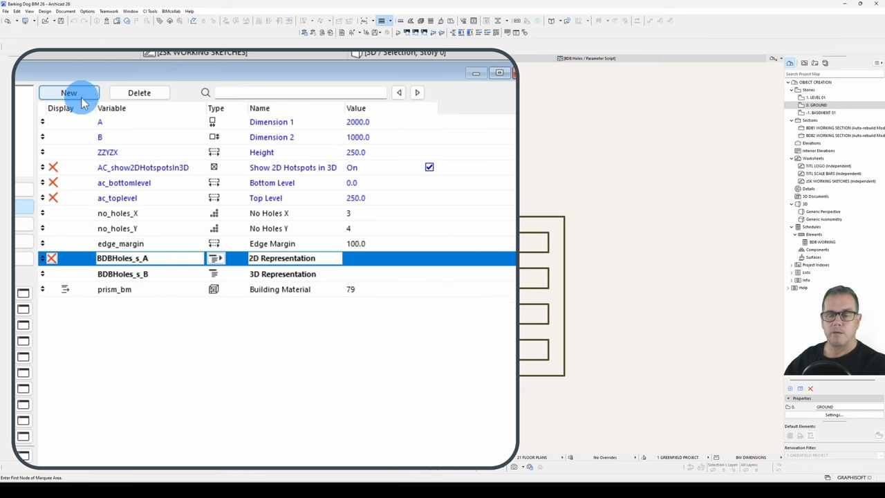
{"action": "left_click", "coordinate": [69, 93]}
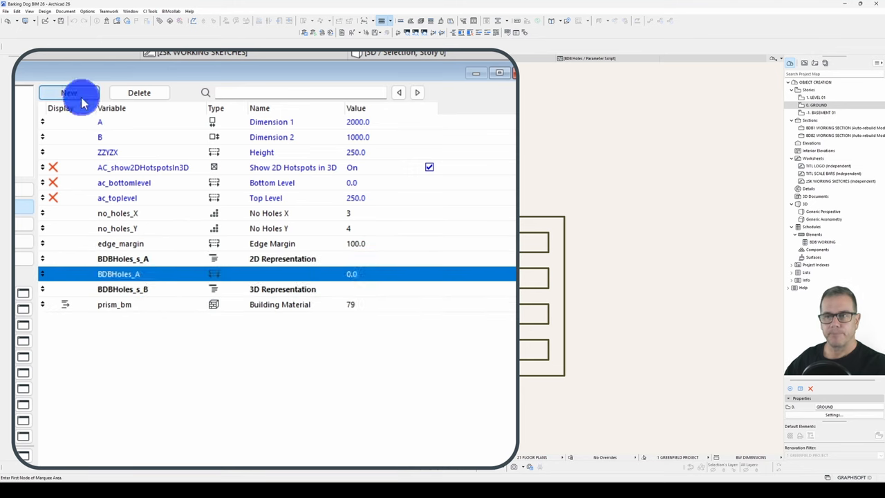
{"action": "left_click", "coordinate": [69, 92]}
{"action": "type", "text": "Fill B"}
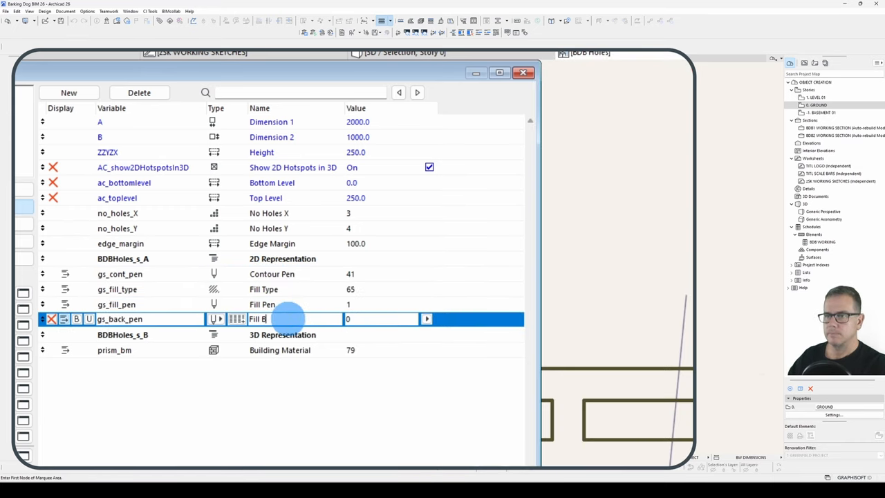
Name gs_cont_pen, gs_fill_type, gs_fill_pen and gs_back_pen, then collapse the 2D group.
{"action": "left_click", "coordinate": [426, 318]}
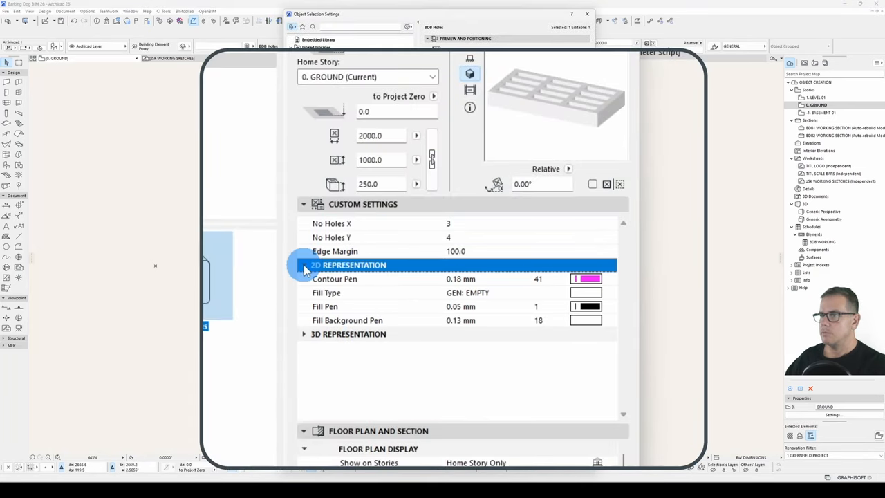
{"action": "left_click", "coordinate": [304, 266]}
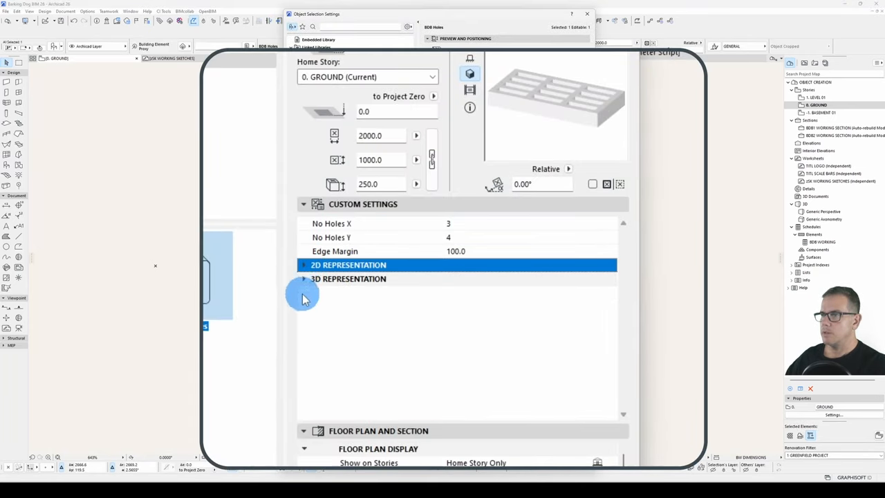
{"action": "left_click", "coordinate": [349, 280]}
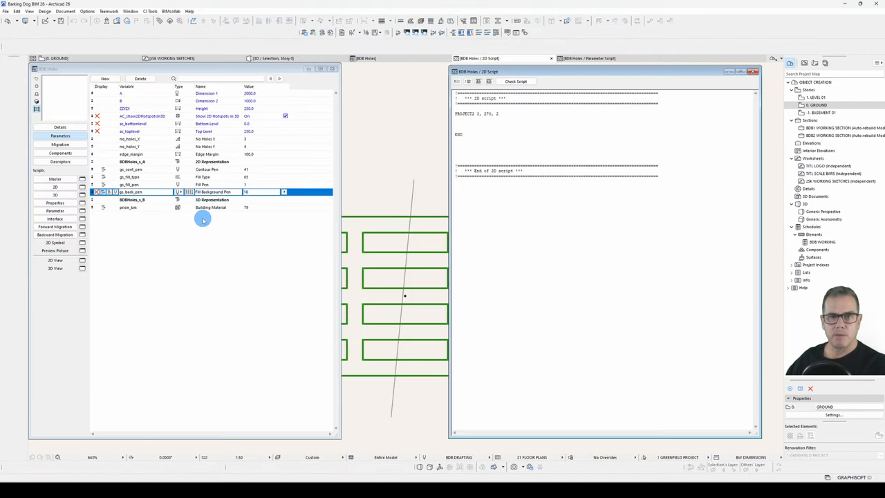
{"action": "mouse_move", "coordinate": [534, 265]}
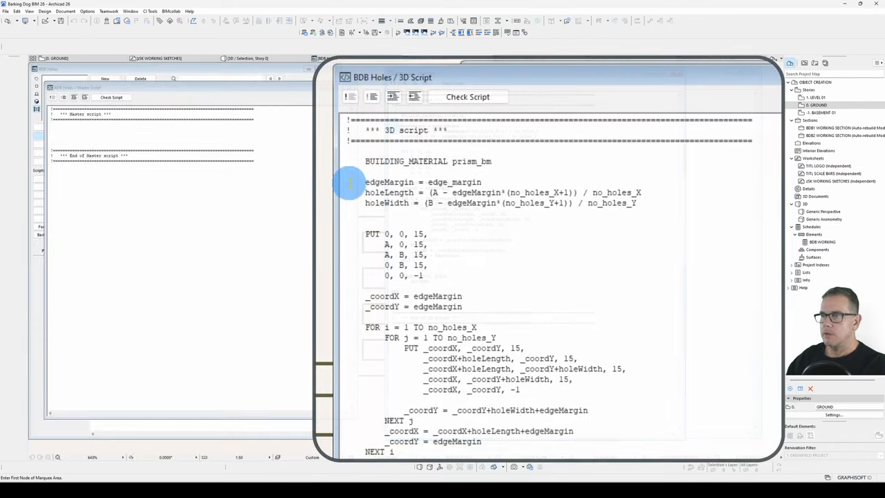
Select the edgeMargin, holeLength and holeWidth lines in the 3D script.
{"action": "left_click_drag", "start_coordinate": [365, 183], "coordinate": [639, 201]}
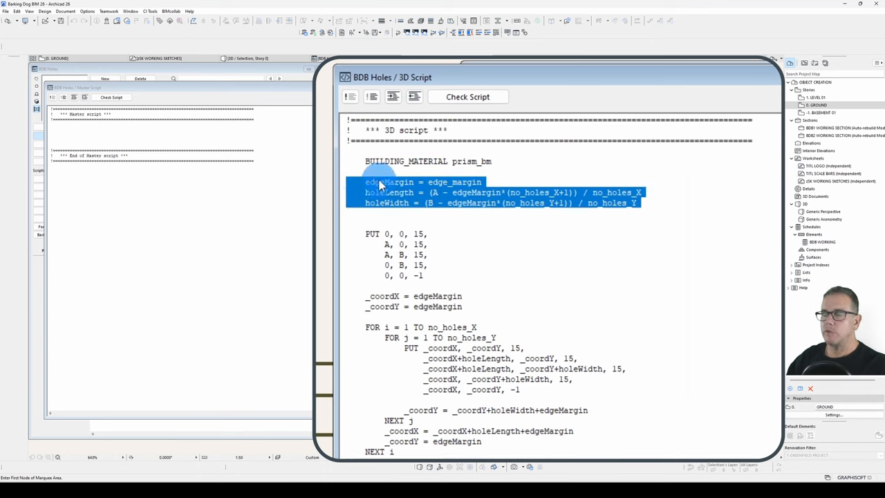
{"action": "mouse_move", "coordinate": [443, 187]}
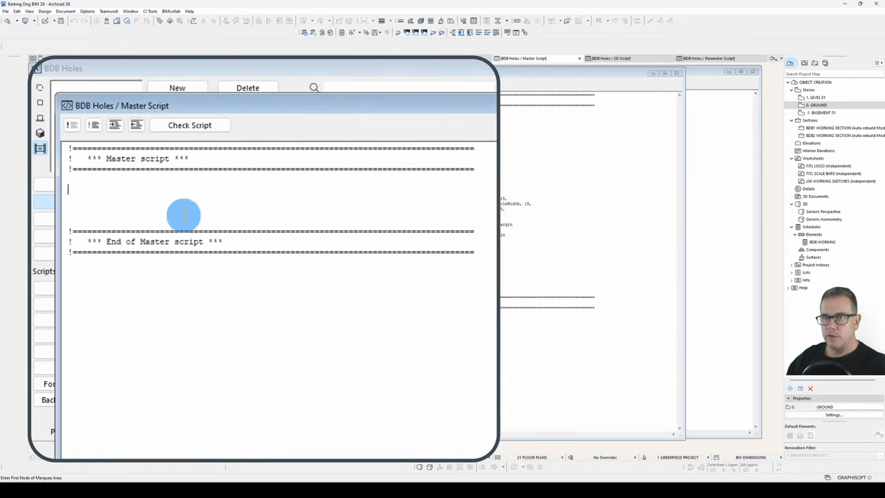
Move the edgeMargin and hole size calculations into the Master script and look up POLY2_.
{"action": "type", "text": "edgeMargin = edge_margin"}
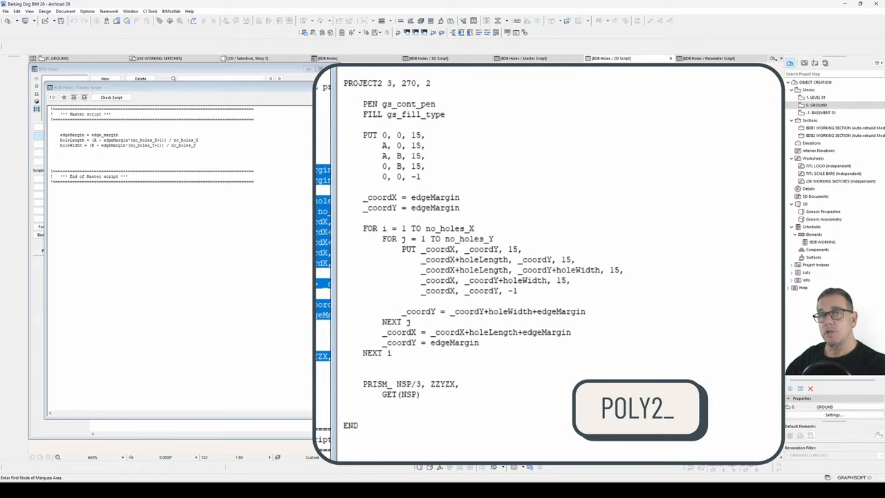
{"action": "left_click", "coordinate": [365, 386]}
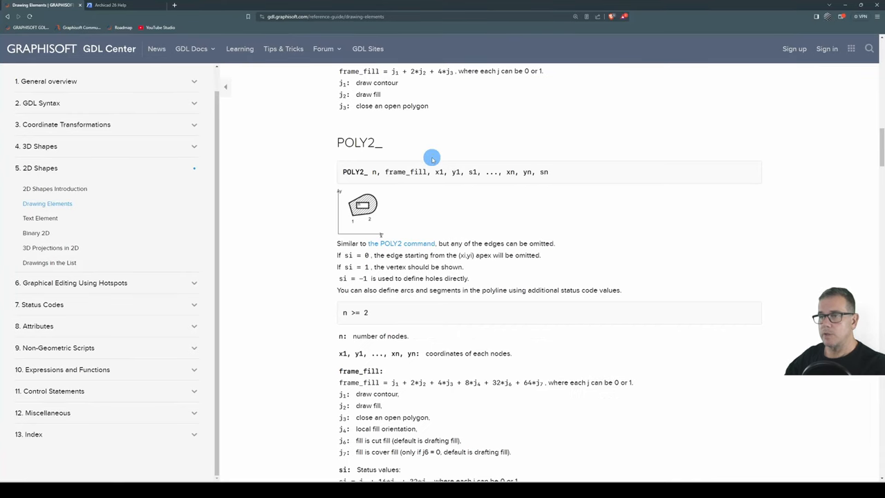
{"action": "scroll", "scroll_direction": "up", "scroll_amount": 3}
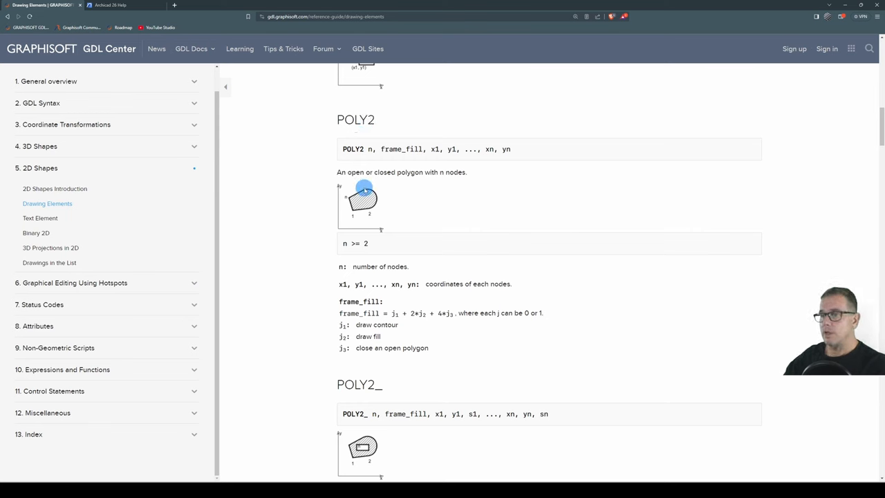
{"action": "scroll", "scroll_direction": "down", "scroll_amount": 3}
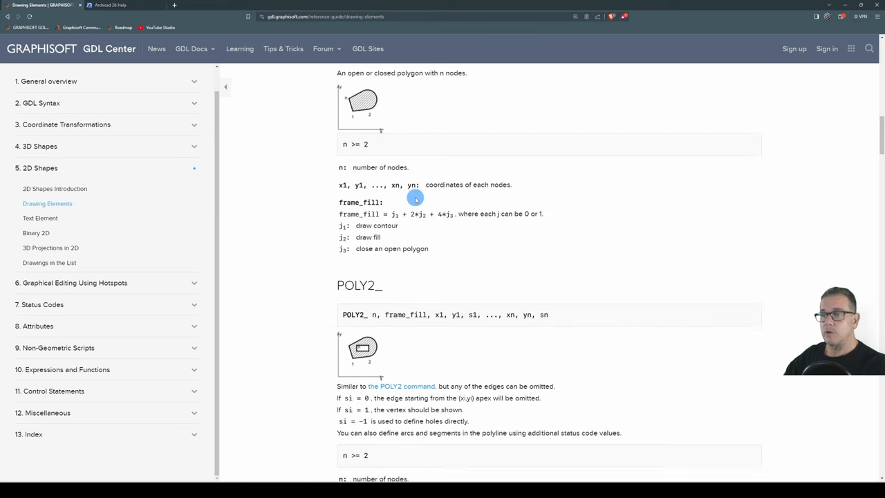
{"action": "scroll", "scroll_direction": "down", "scroll_amount": 3}
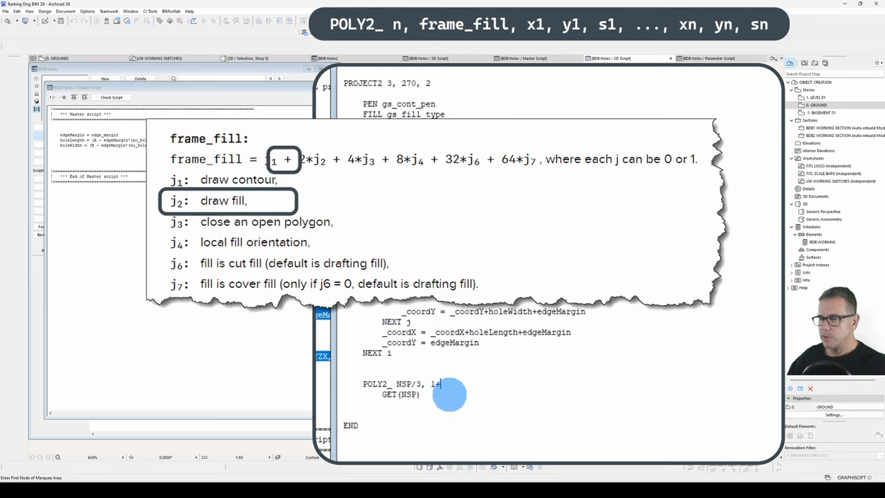
Draw the grid with POLY2_ NSP/3, 1+2+4 using status-1 vertices instead of PRISM_.
{"action": "type", "text": "2+4,"}
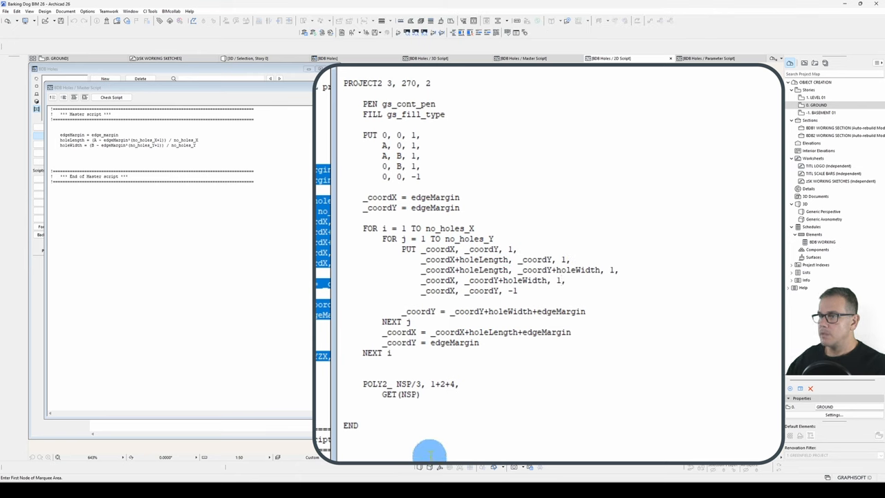
{"action": "left_click", "coordinate": [514, 81]}
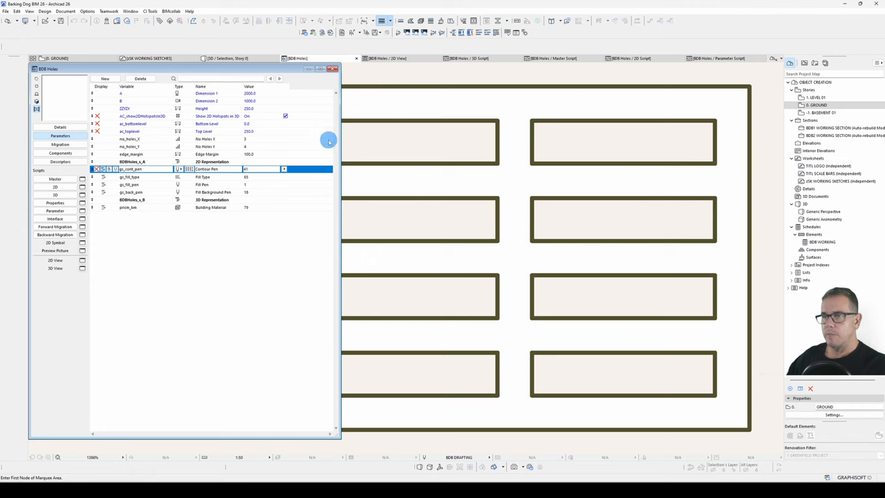
Set gs_cont_pen to a magenta pen and check the 2D symbol.
{"action": "left_click", "coordinate": [284, 168]}
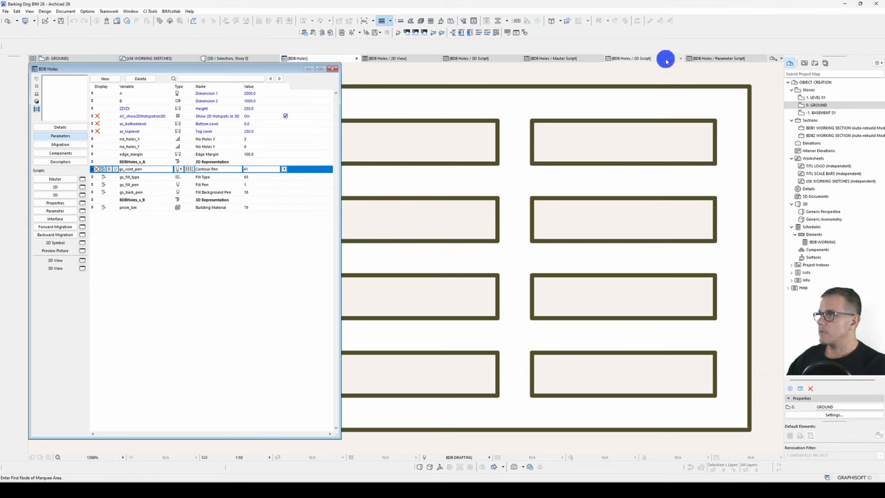
{"action": "left_click", "coordinate": [629, 58]}
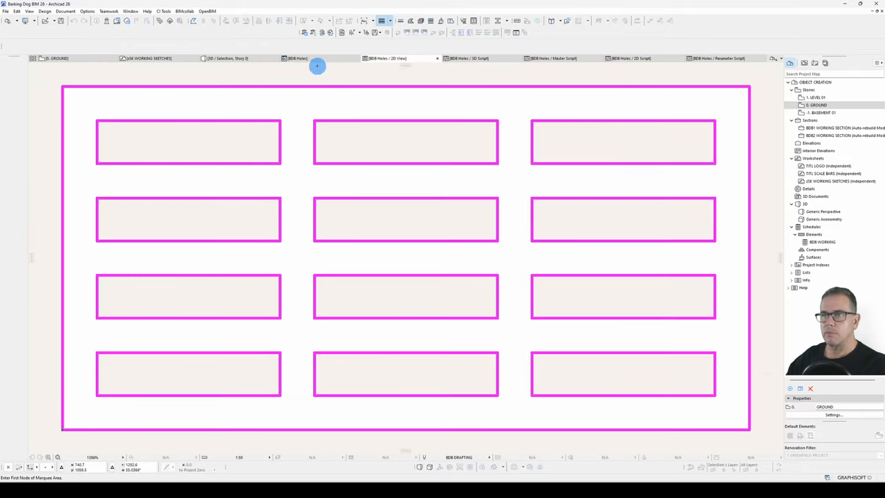
Set a purple contour pen and a line-pattern fill type, then check the 2D symbol.
{"action": "left_click", "coordinate": [284, 169]}
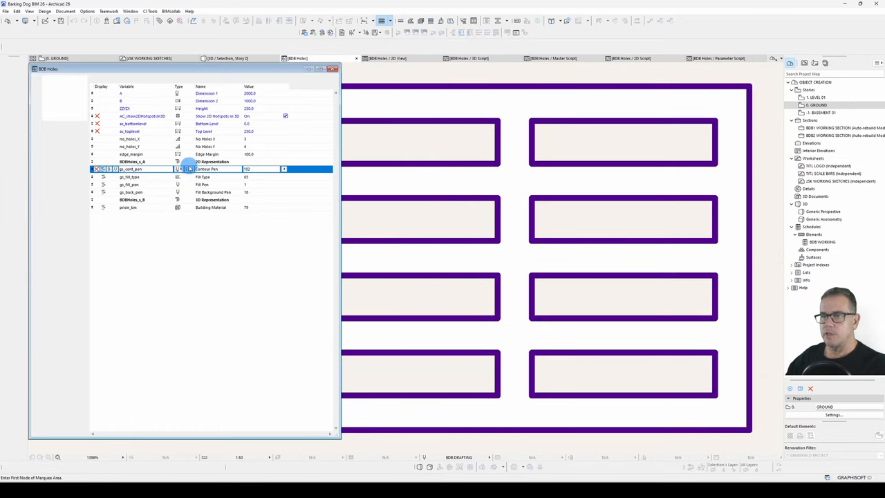
{"action": "left_click", "coordinate": [284, 177]}
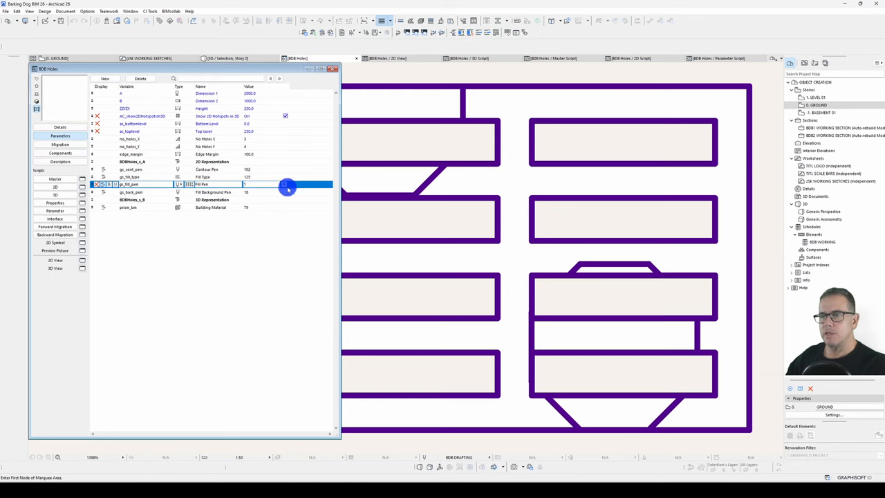
{"action": "left_click", "coordinate": [282, 184]}
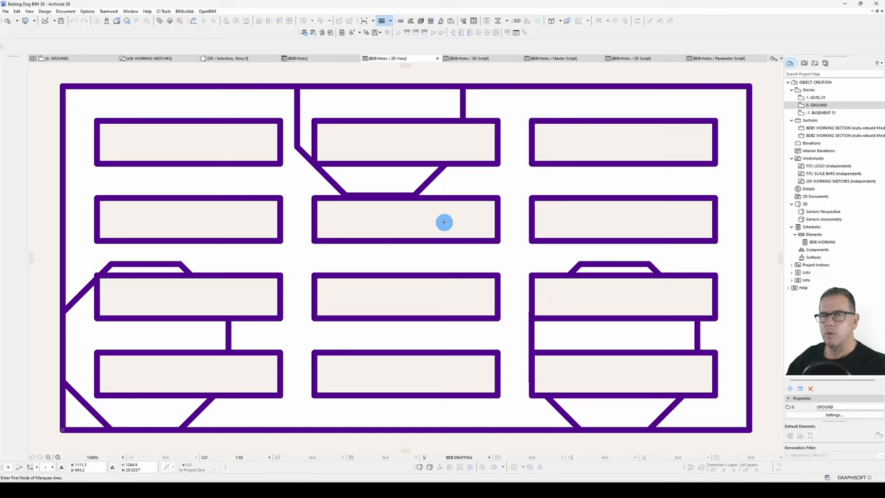
{"action": "mouse_move", "coordinate": [555, 349]}
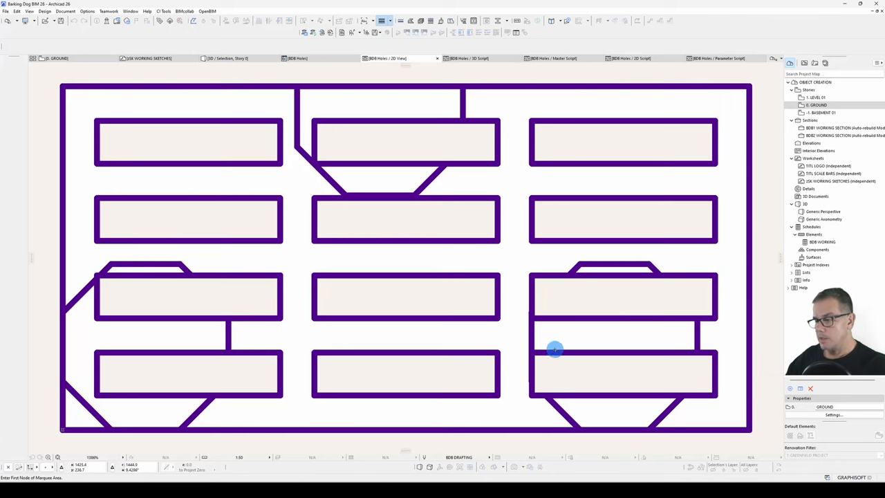
{"action": "mouse_move", "coordinate": [226, 282]}
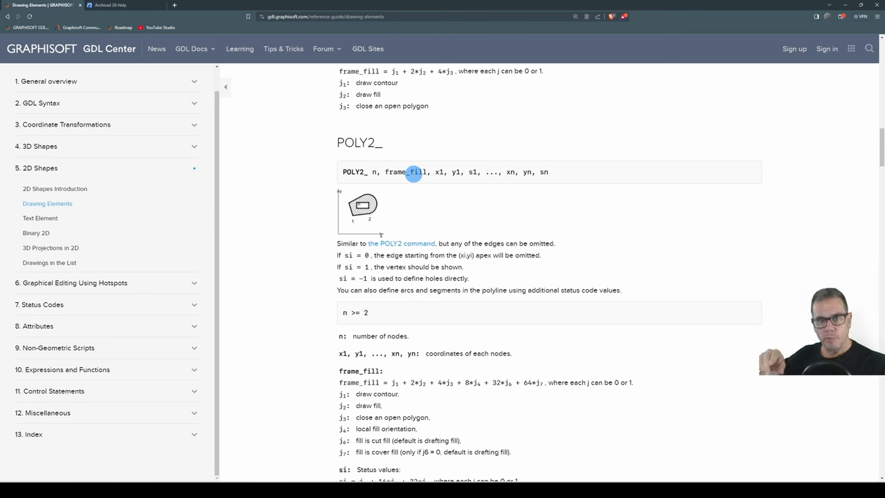
{"action": "mouse_move", "coordinate": [480, 473]}
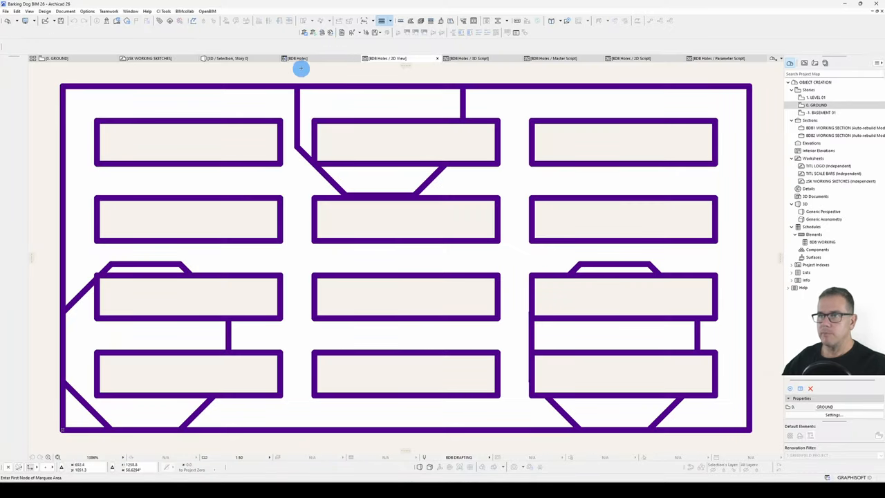
Scroll the GDL Center Drawing Elements page from POLY2_ down to the POLY2_B syntax.
{"action": "left_click", "coordinate": [301, 67]}
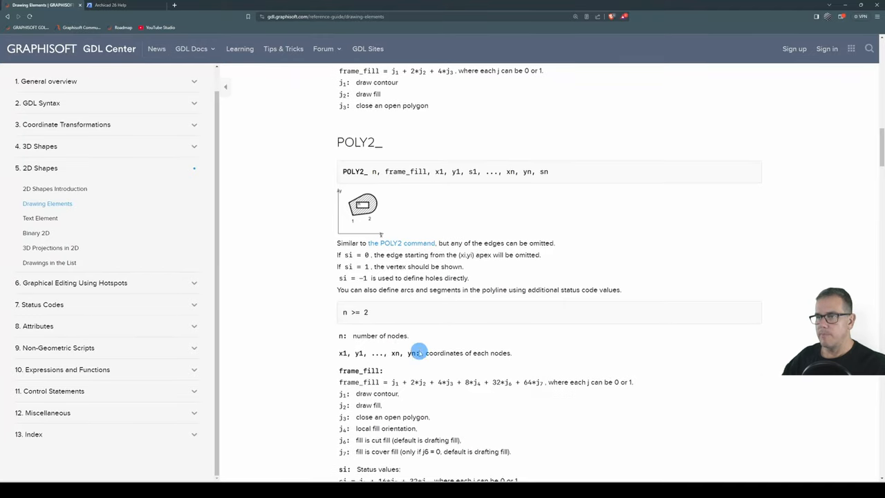
{"action": "scroll", "scroll_direction": "down", "scroll_amount": 3}
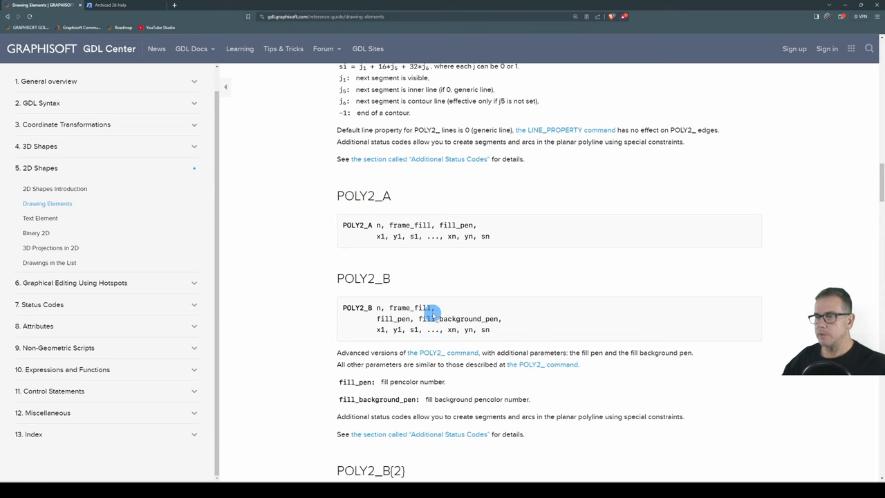
{"action": "scroll", "scroll_direction": "down", "scroll_amount": 3}
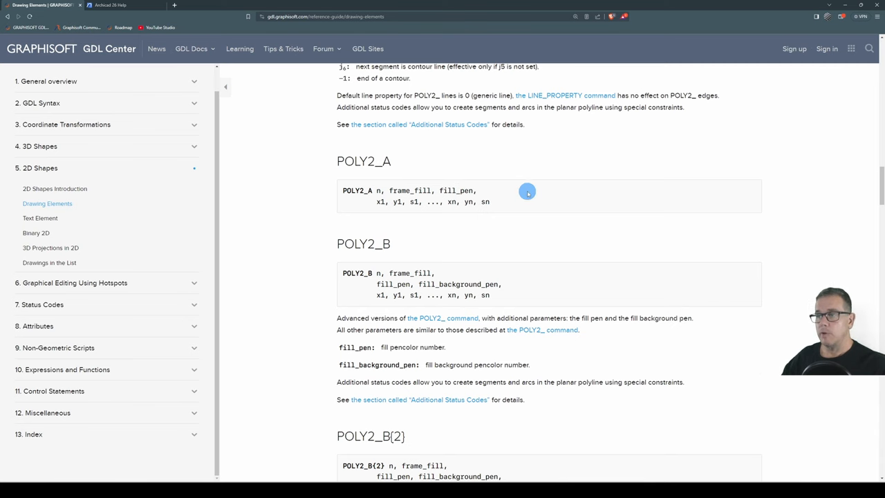
{"action": "scroll", "scroll_direction": "down", "scroll_amount": 3}
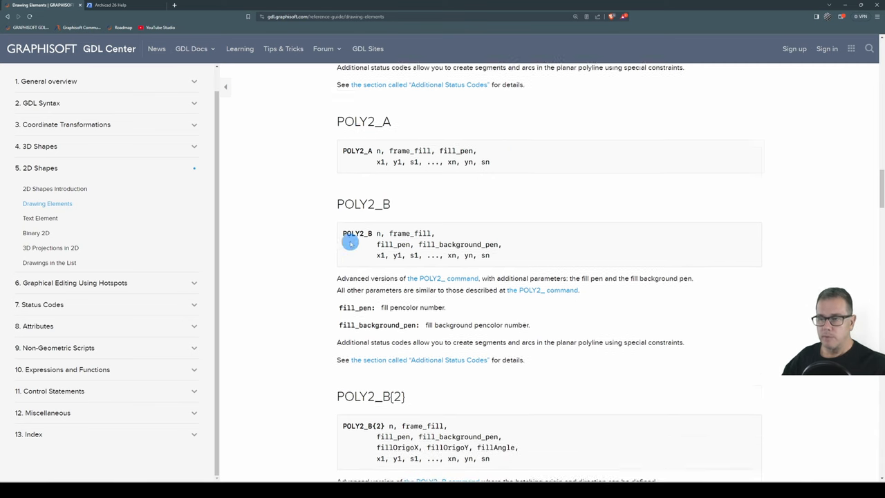
{"action": "scroll", "scroll_direction": "down", "scroll_amount": 3}
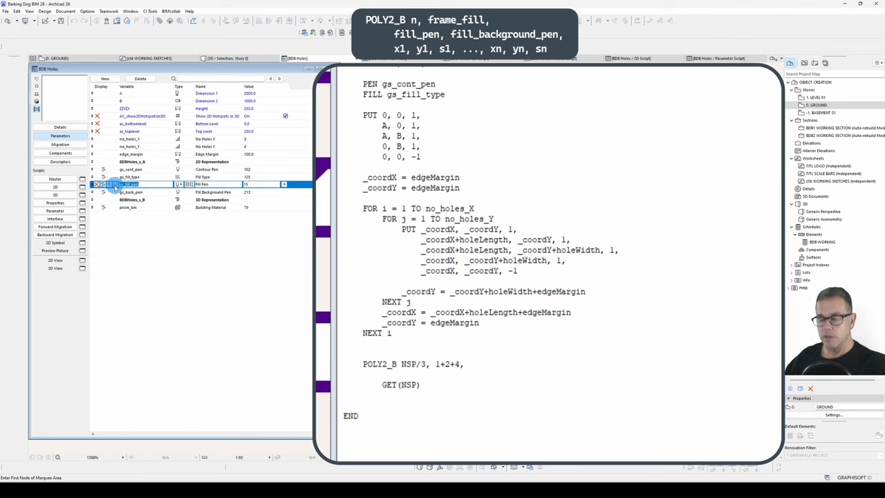
Add gs_fill_pen and gs_back_pen after frame_fill in the 2D script's POLY2_B call.
{"action": "type", "text": "gs_fill_pen,"}
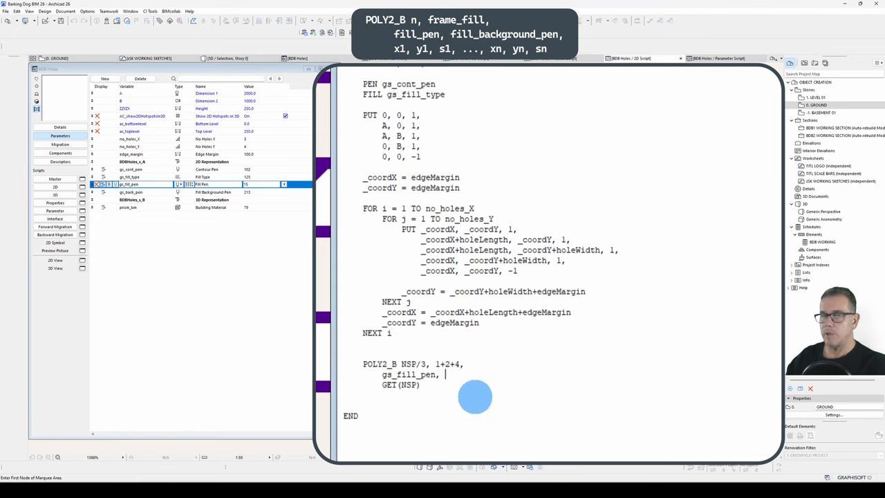
{"action": "type", "text": "gs_back_pen,"}
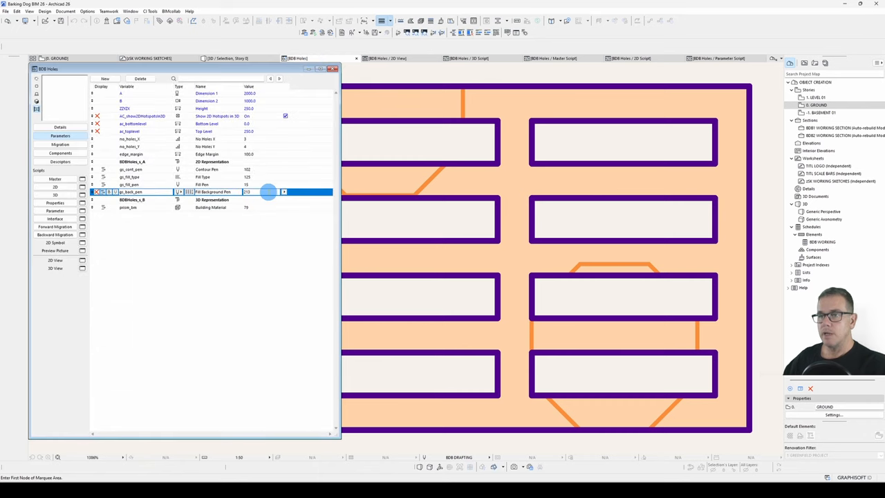
Set a new contour pen, hexagonal fill type, black fill pen and new background pen, then check the 2D symbol.
{"action": "left_click", "coordinate": [283, 169]}
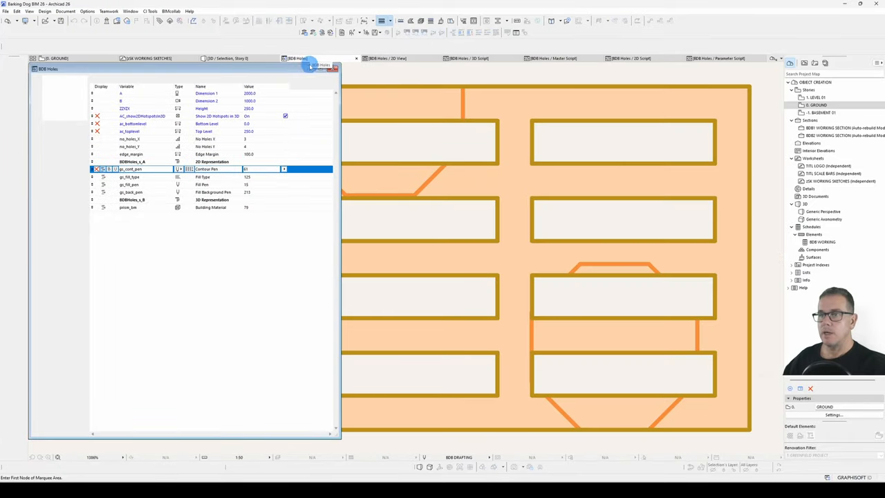
{"action": "left_click", "coordinate": [285, 177]}
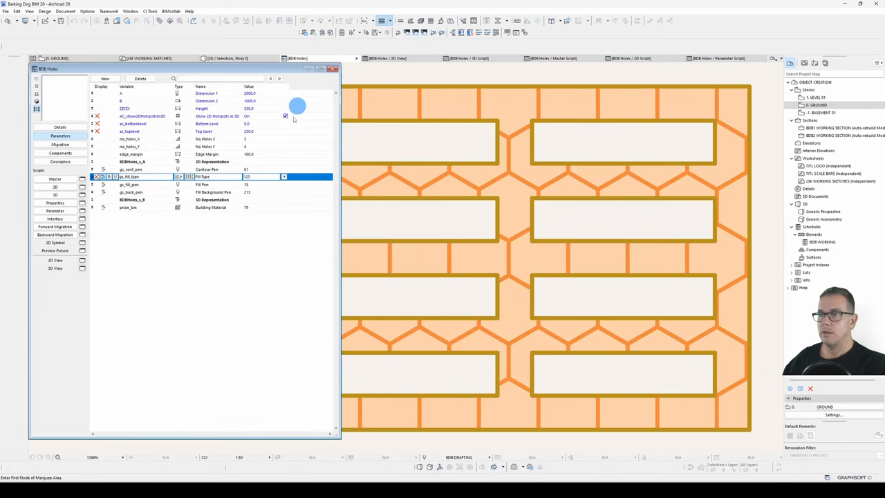
{"action": "left_click", "coordinate": [285, 184]}
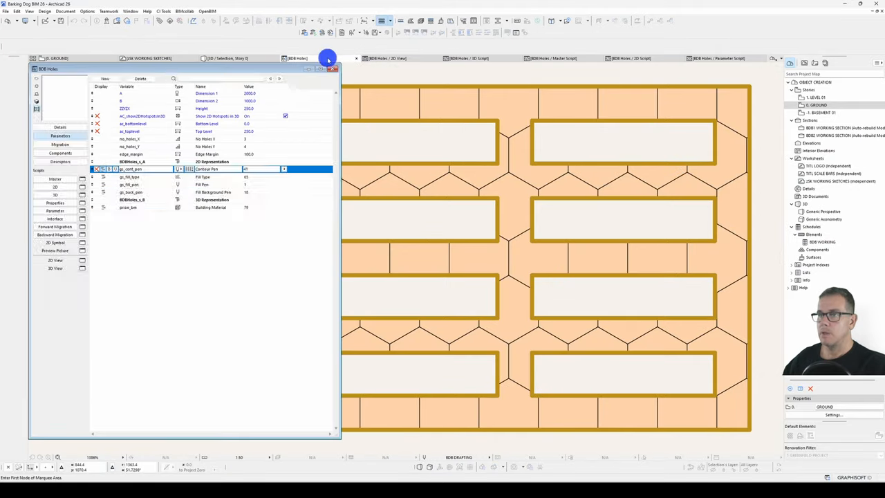
{"action": "left_click", "coordinate": [284, 191]}
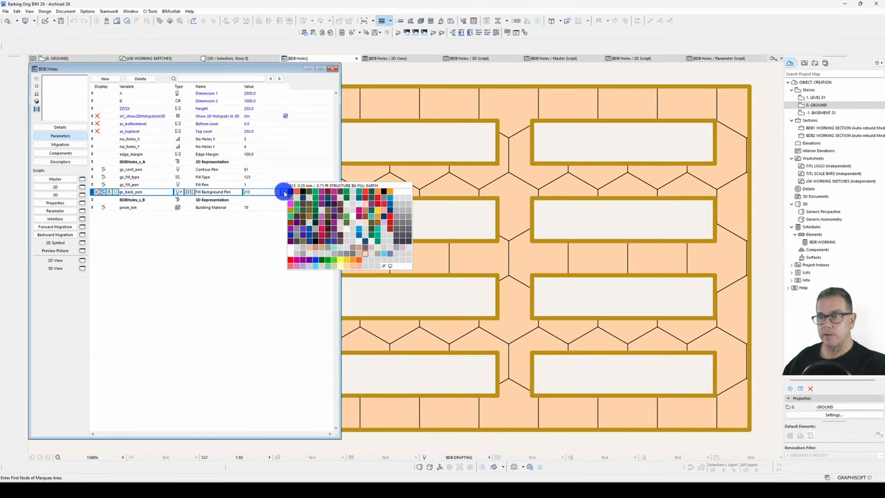
{"action": "left_click", "coordinate": [291, 192]}
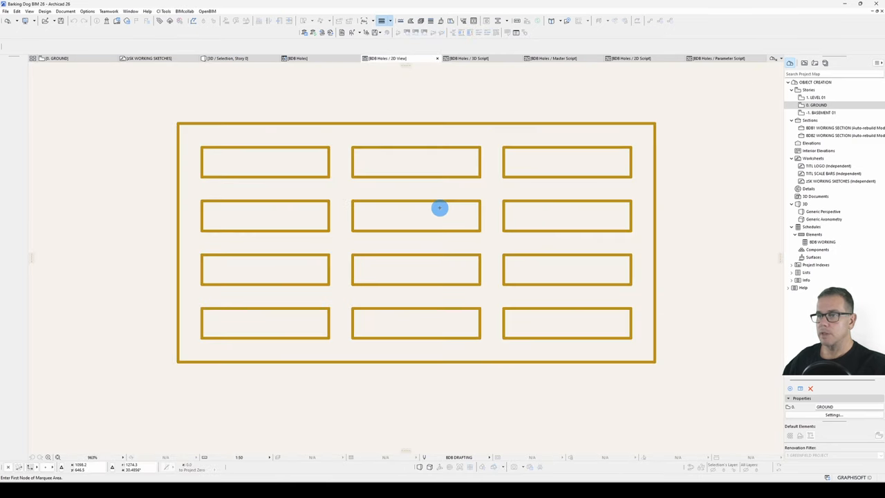
{"action": "left_click", "coordinate": [297, 58]}
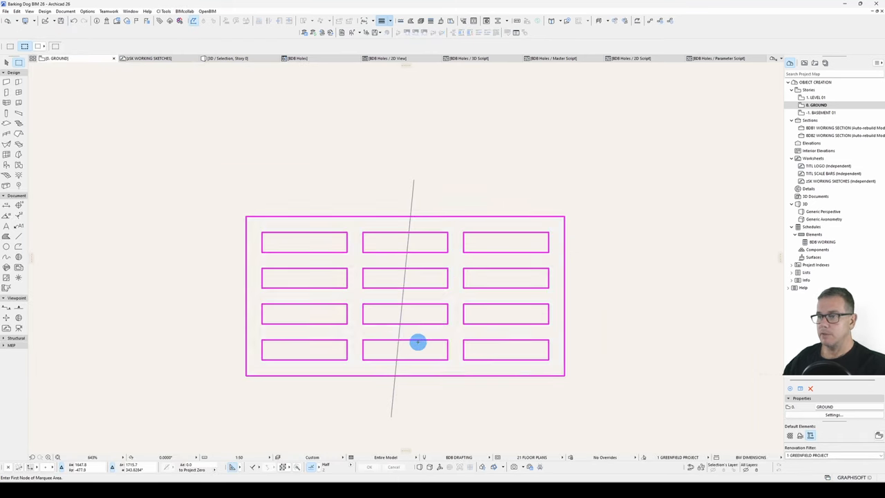
Zoom onto the placed holes grid object in the Ground floor plan.
{"action": "scroll", "scroll_direction": "down", "scroll_amount": 3}
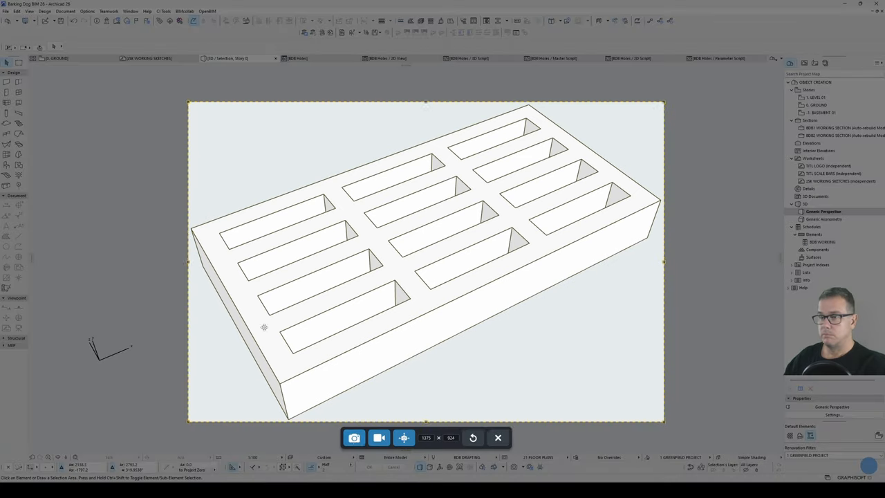
Capture a snapshot of the 3D holes slab for the object's Preview Picture.
{"action": "left_click", "coordinate": [354, 437]}
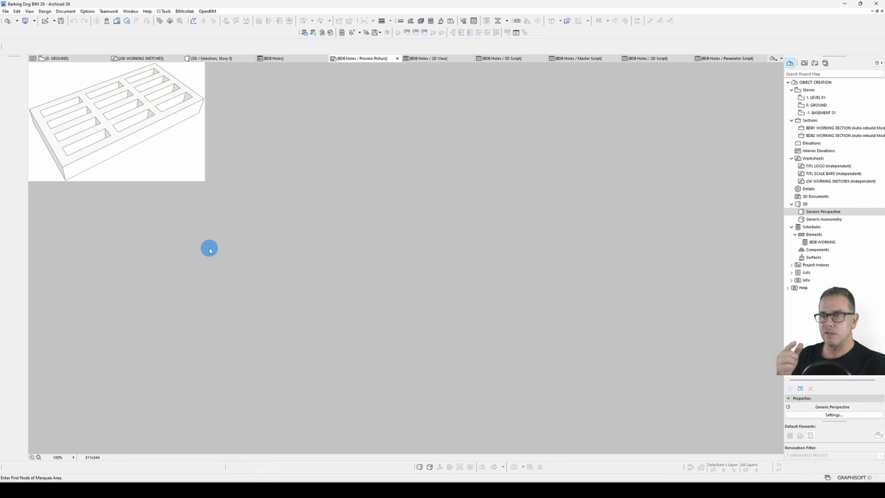
{"action": "mouse_move", "coordinate": [276, 210]}
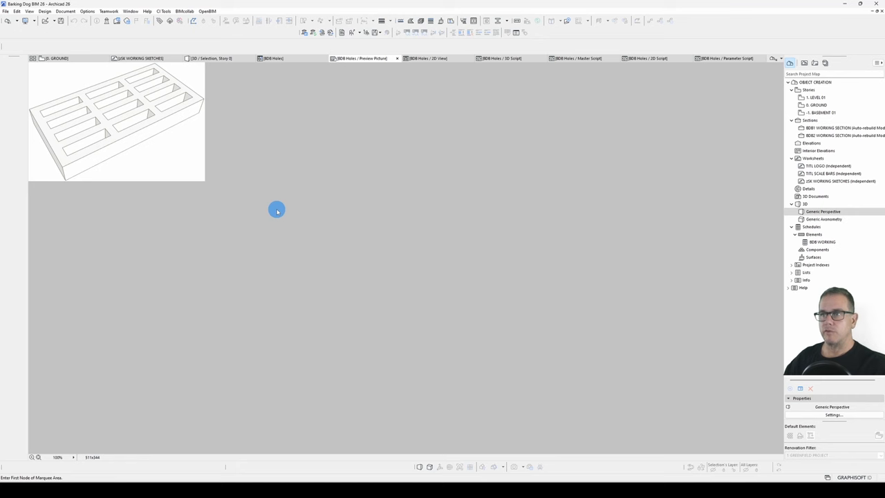
{"action": "mouse_move", "coordinate": [189, 260]}
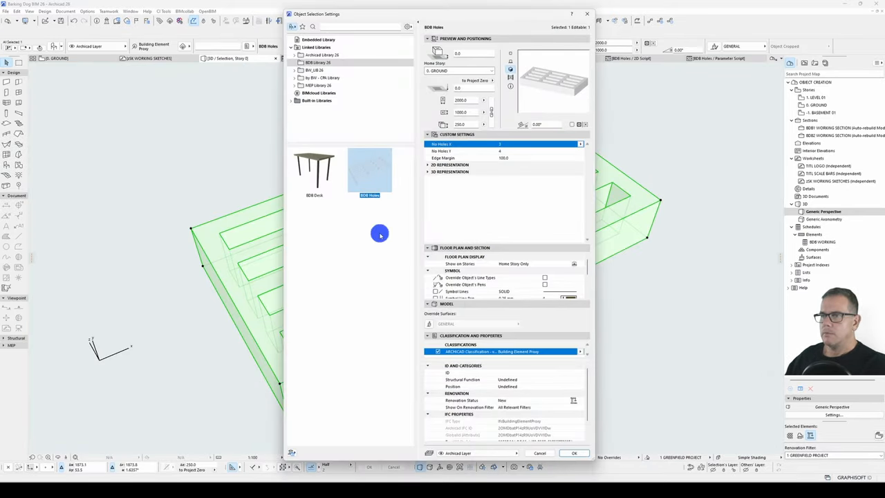
Select the BBB Holes object in Object Selection Settings for placement on the plan.
{"action": "left_click", "coordinate": [573, 454]}
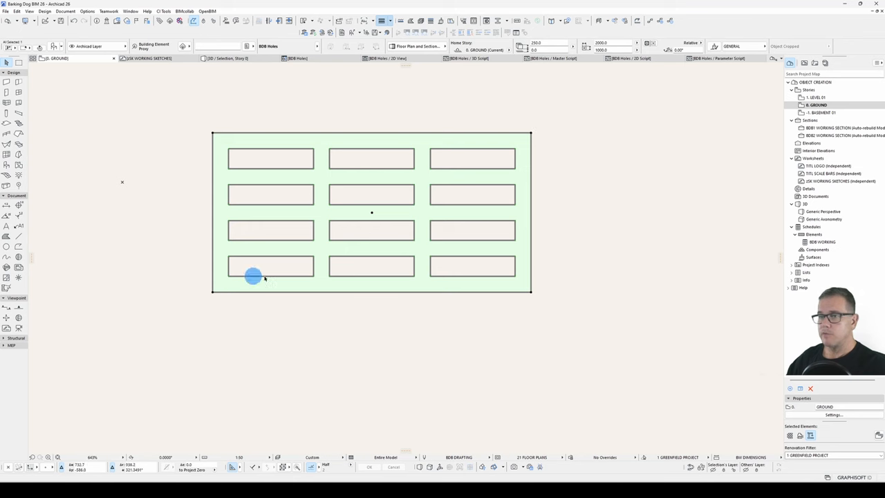
{"action": "mouse_move", "coordinate": [373, 210]}
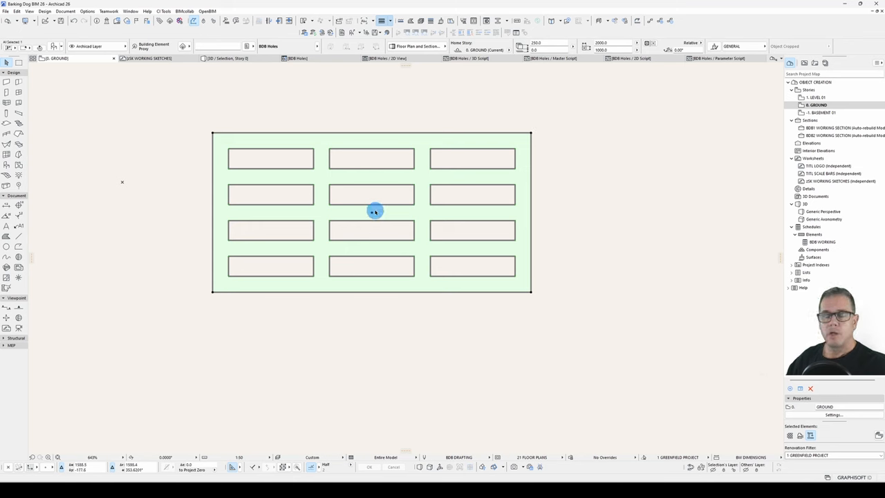